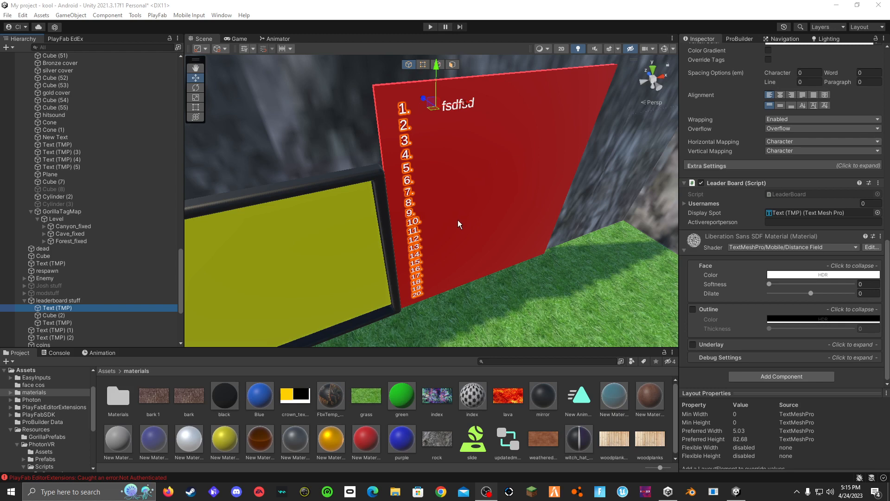
pyautogui.moveTo(289, 413)
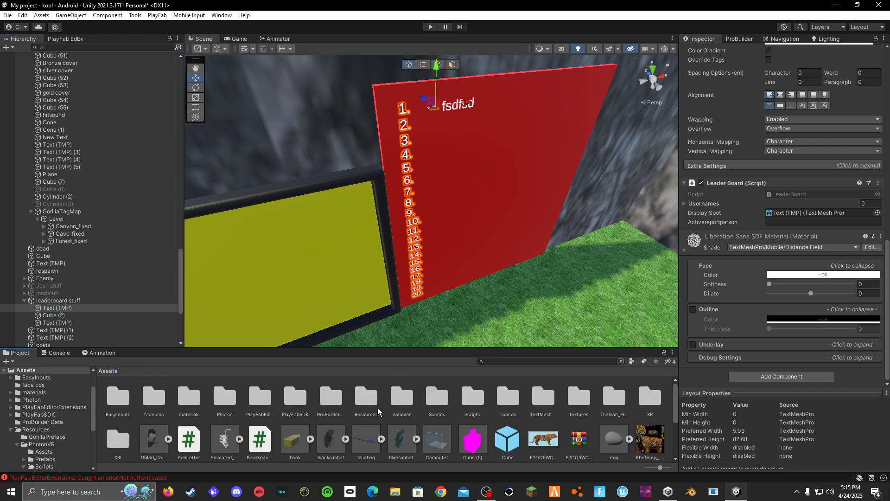
pyautogui.moveTo(379, 413)
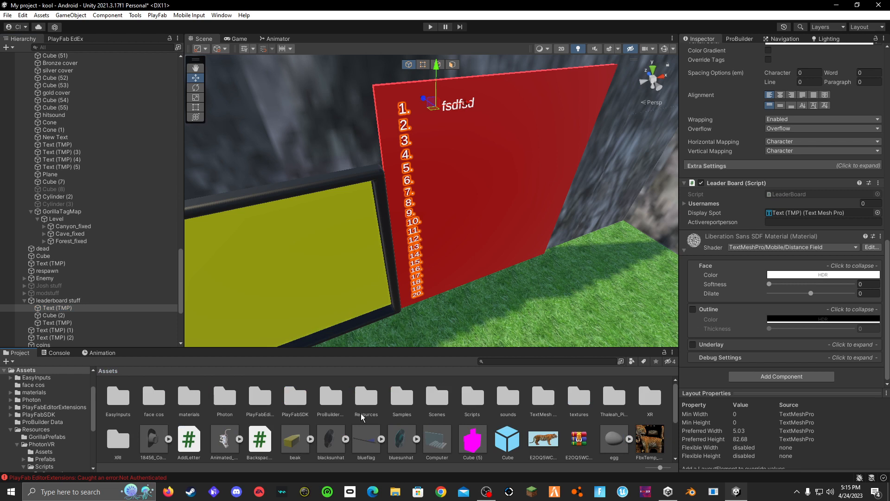
pyautogui.moveTo(447, 203)
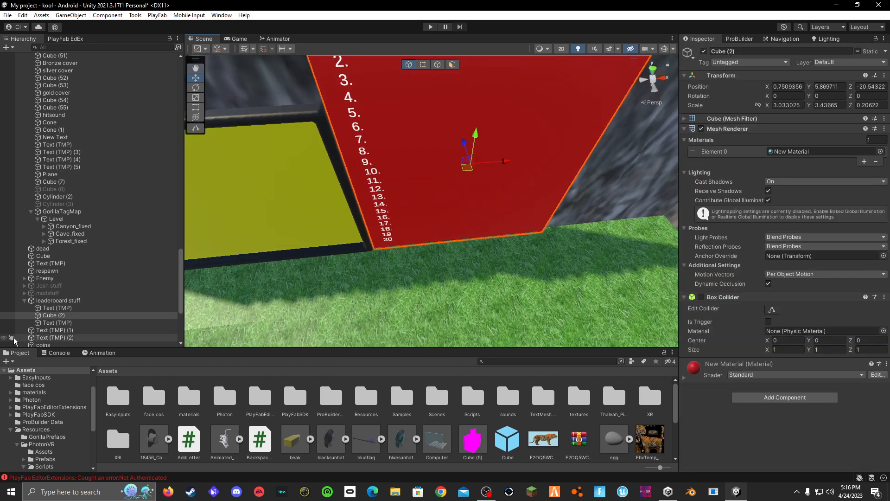
pyautogui.click(58, 300)
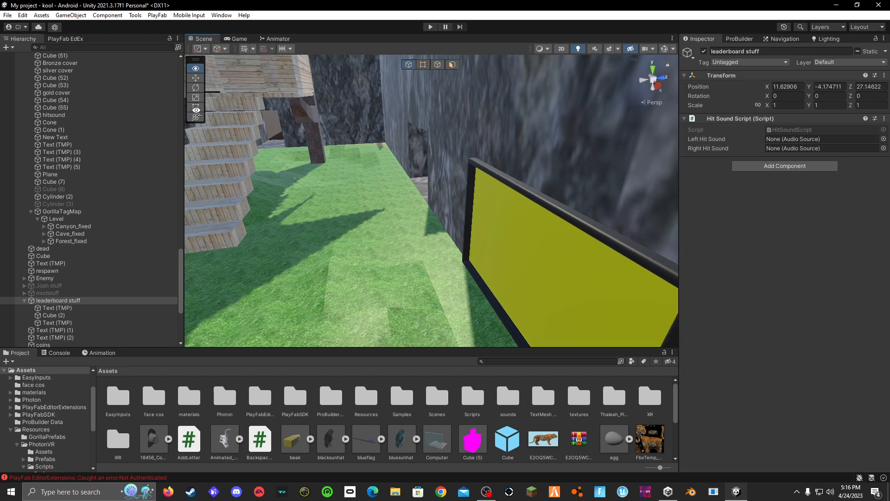
pyautogui.click(56, 307)
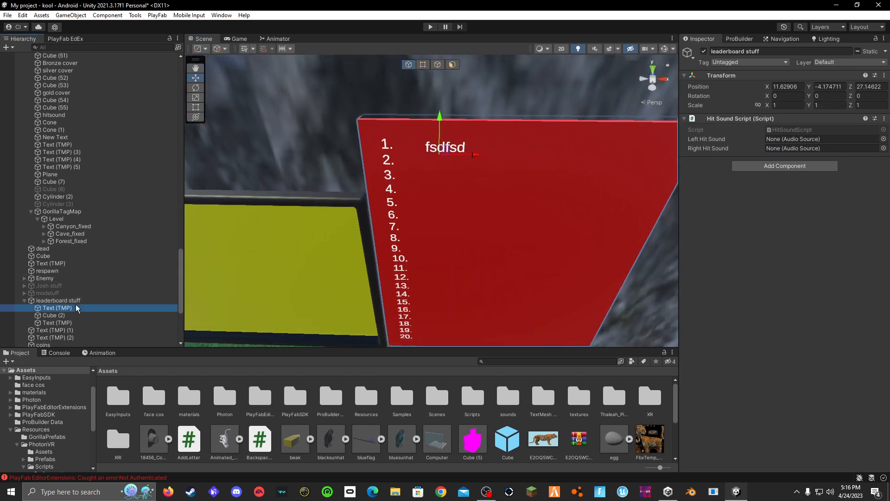
pyautogui.click(53, 315)
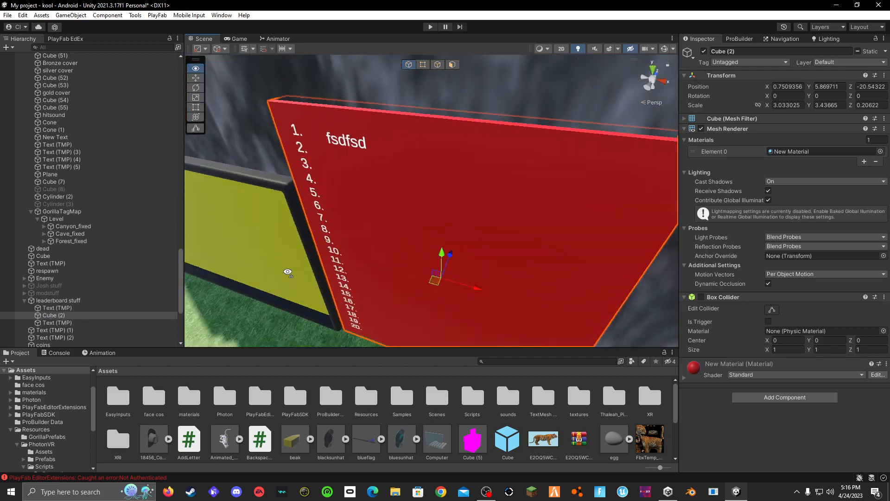
pyautogui.click(56, 308)
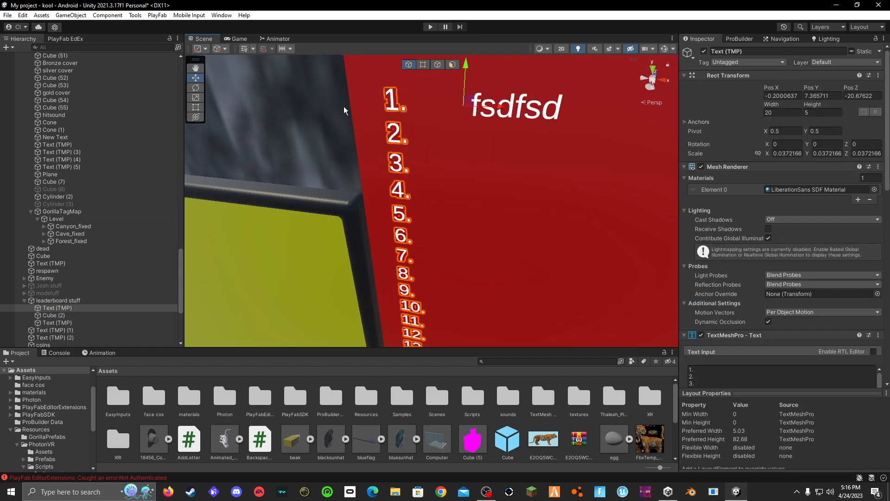
pyautogui.click(788, 377)
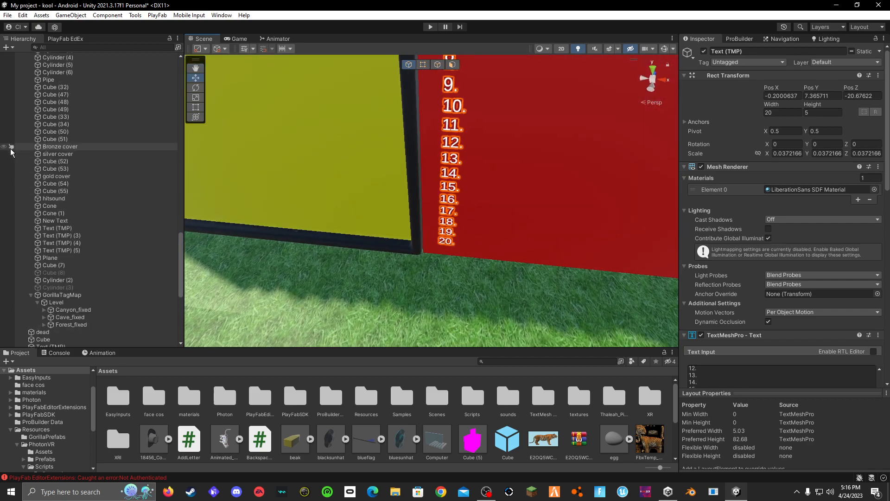
# Scroll the Inspector to reach the TextMeshPro Text Input of the name text.
pyautogui.scroll(-3)
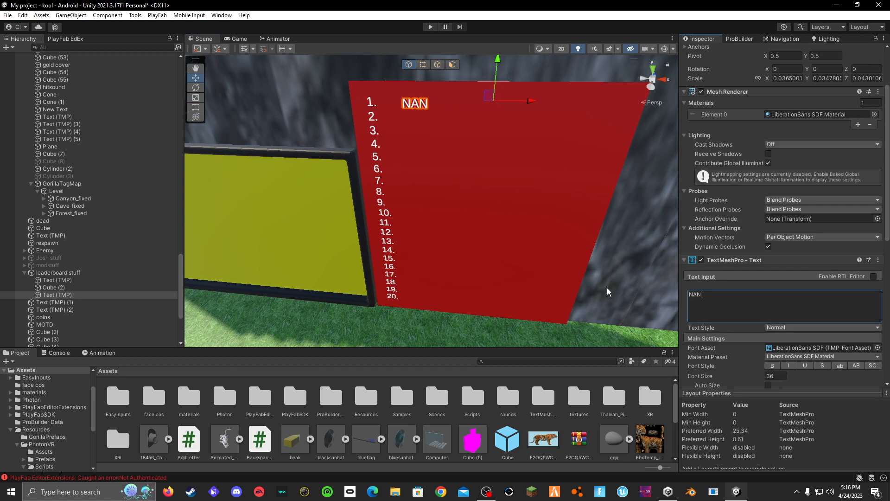
# Enter 'Nan' in the TextMeshPro Text Input so the name reads Nan.
pyautogui.write('Nan')
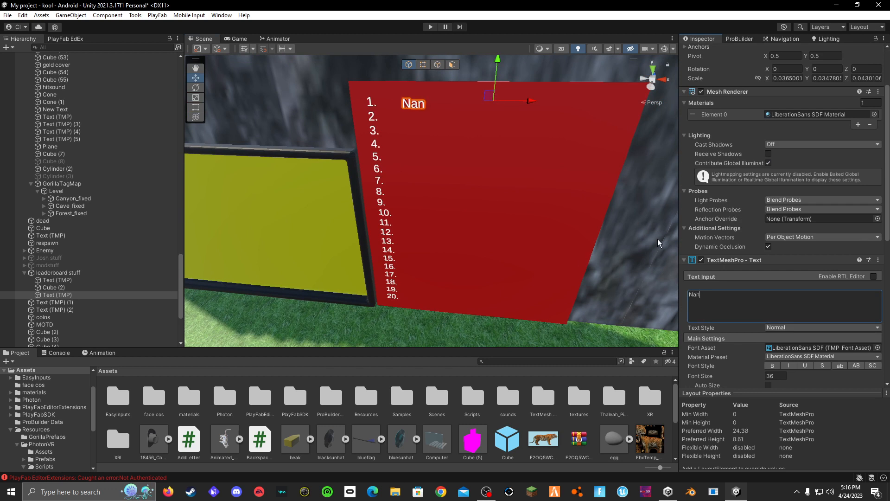
pyautogui.scroll(-3)
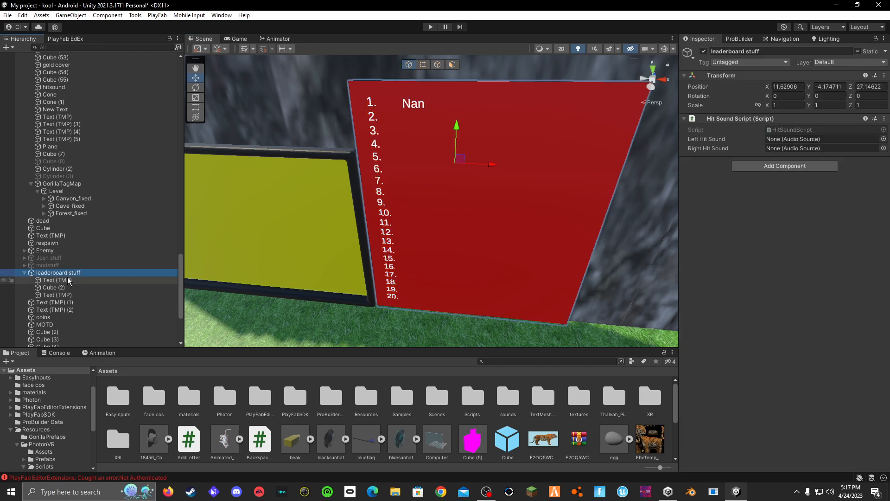
# Assign a Text (TMP) object to the Leader Board script's Display Spot on the numbered list.
pyautogui.click(56, 279)
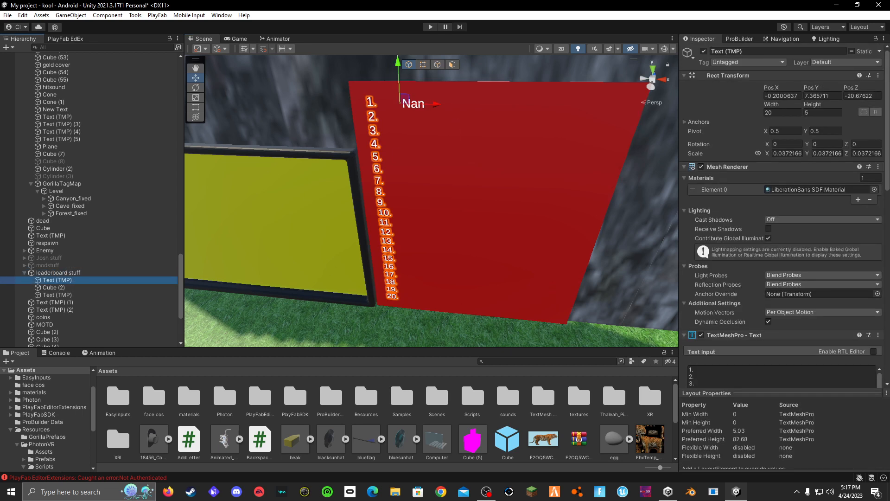
pyautogui.scroll(-3)
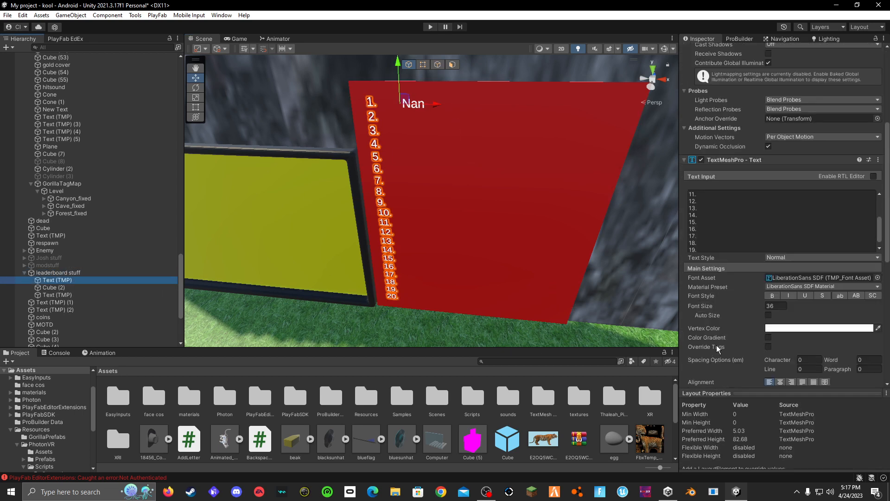
pyautogui.scroll(-3)
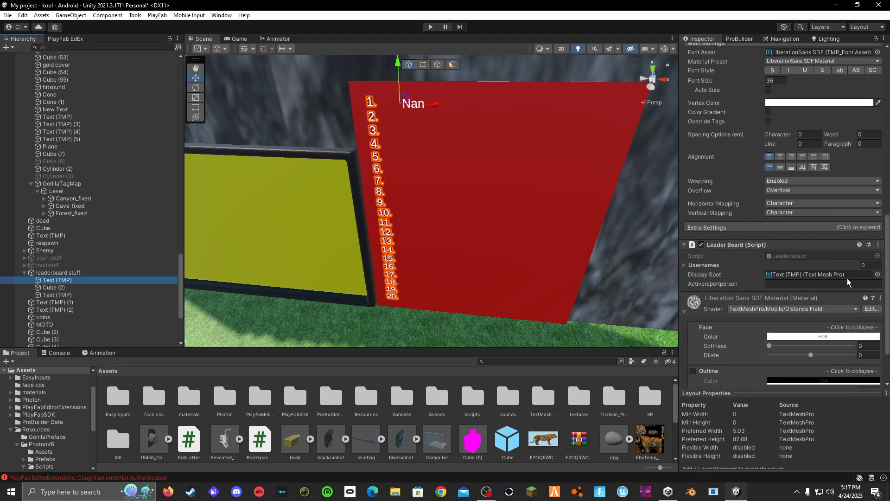
pyautogui.click(823, 284)
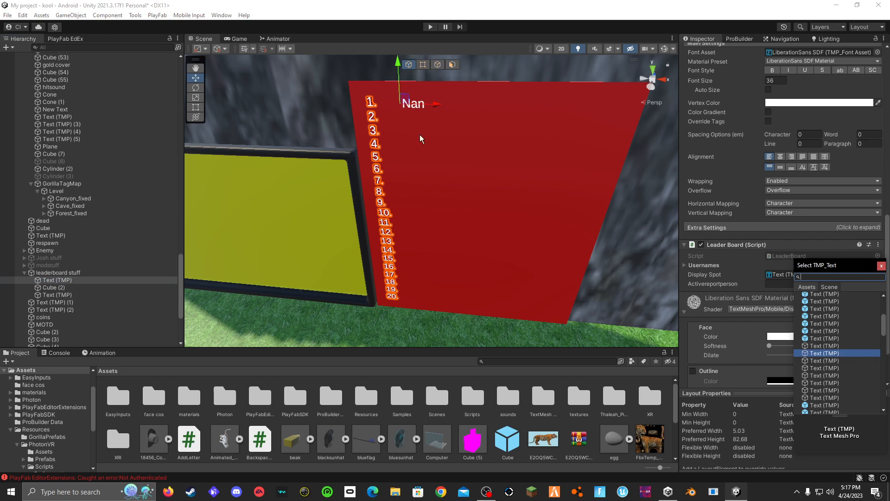
pyautogui.click(826, 353)
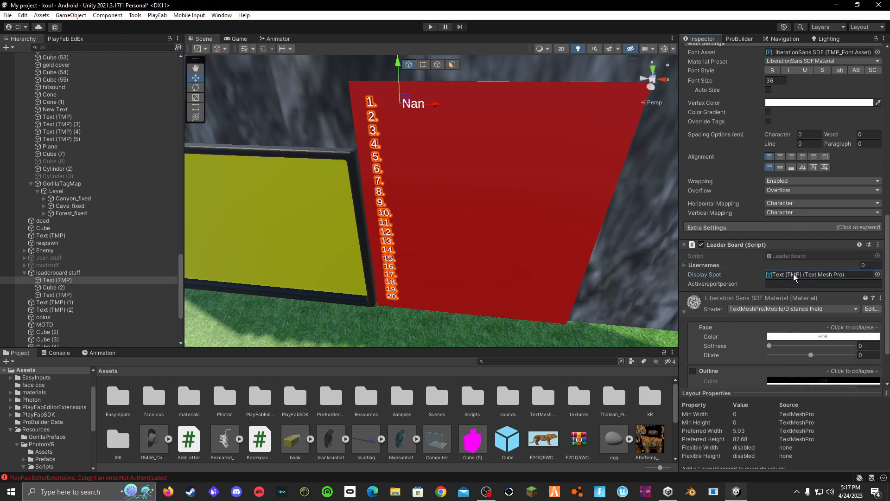
pyautogui.click(54, 287)
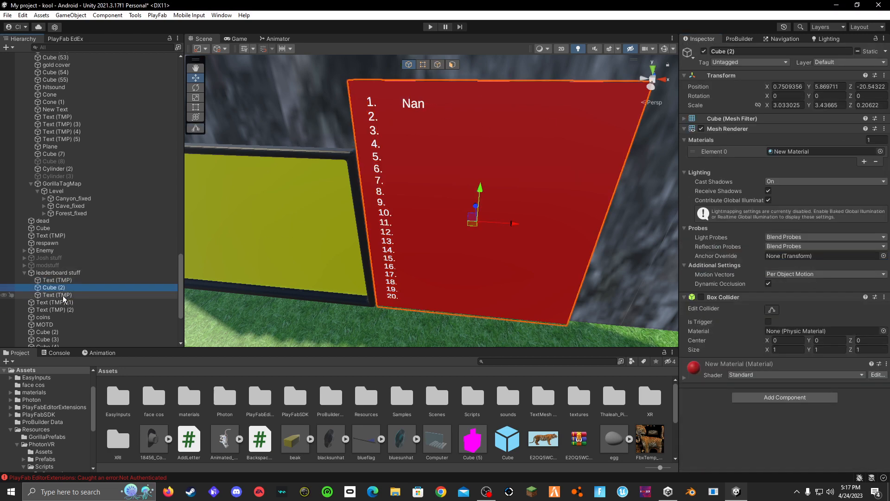
pyautogui.click(56, 295)
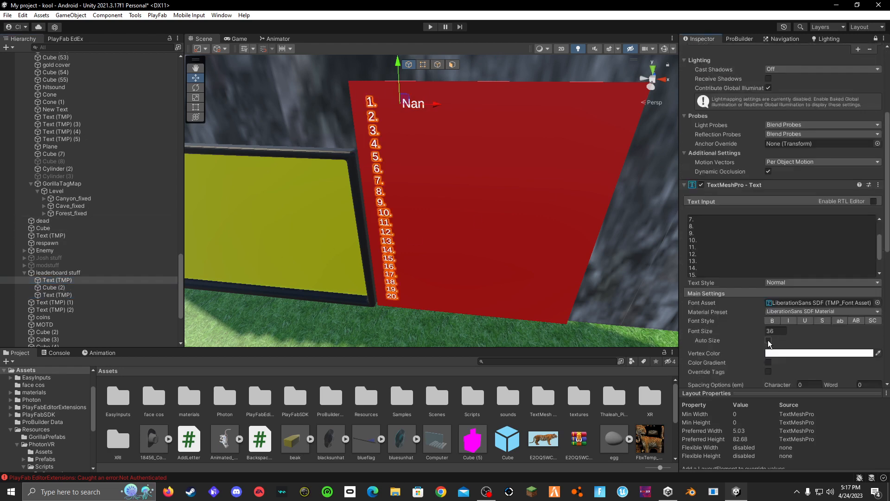
pyautogui.scroll(-3)
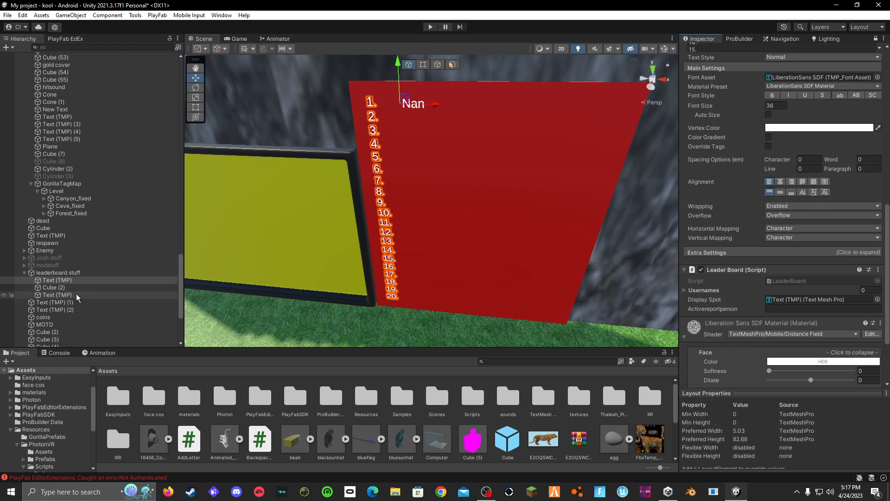